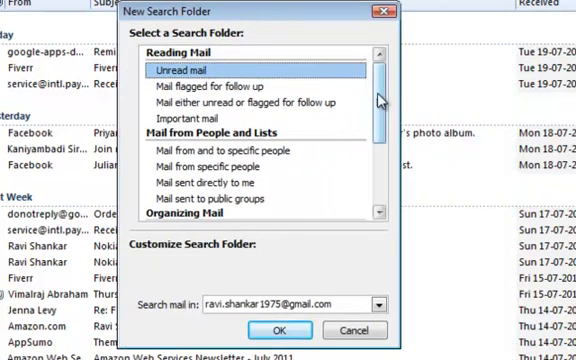
Choose 'Create a custom Search Folder' at the bottom of the New Search Folder list.
scroll("down", 3)
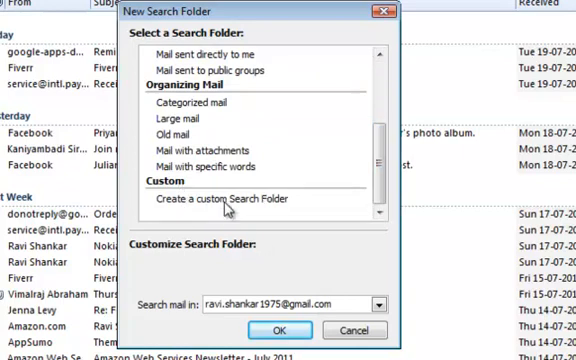
left_click(232, 198)
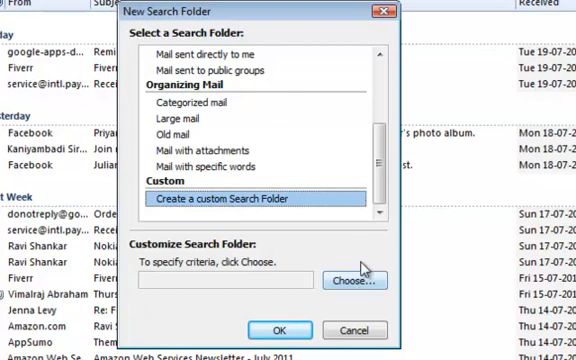
mouse_move(352, 294)
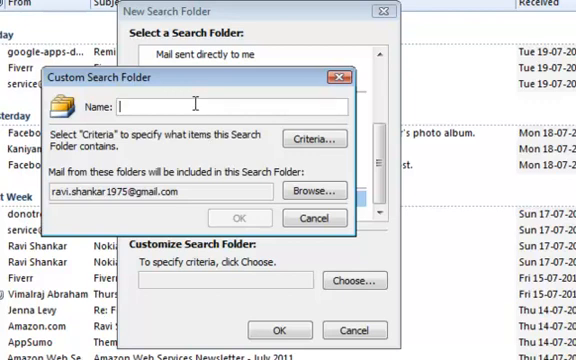
Name the custom search folder 'spam' and bring up its Criteria settings.
type("spam")
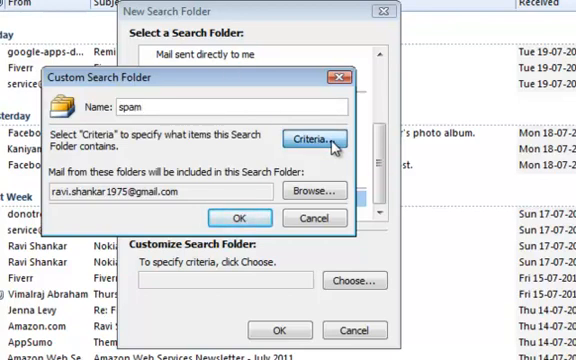
left_click(324, 138)
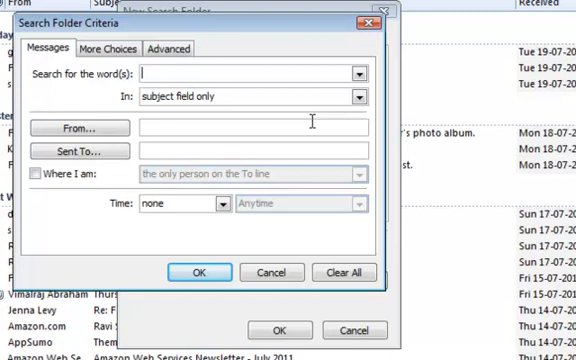
Set the criteria to match 'spam' in the subject field only and confirm the folder.
type("spa")
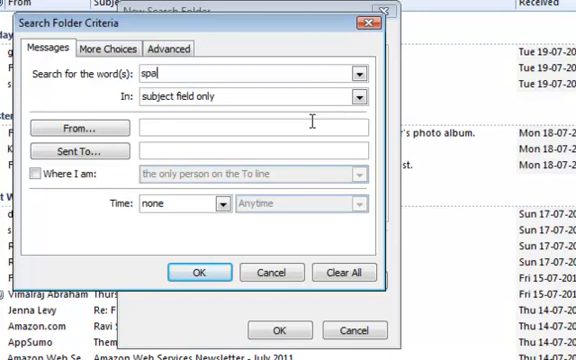
type("m")
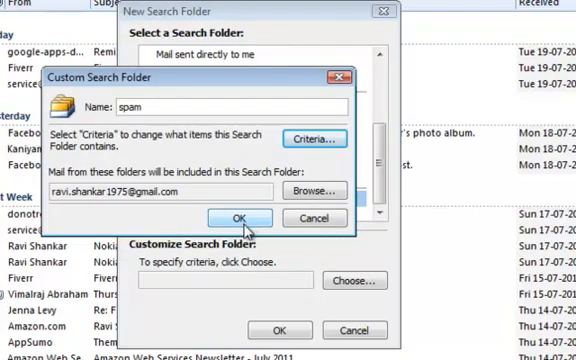
left_click(238, 218)
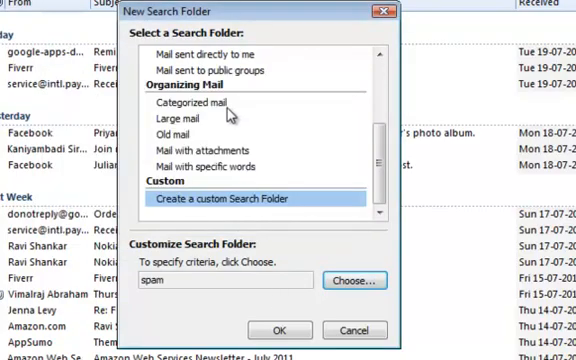